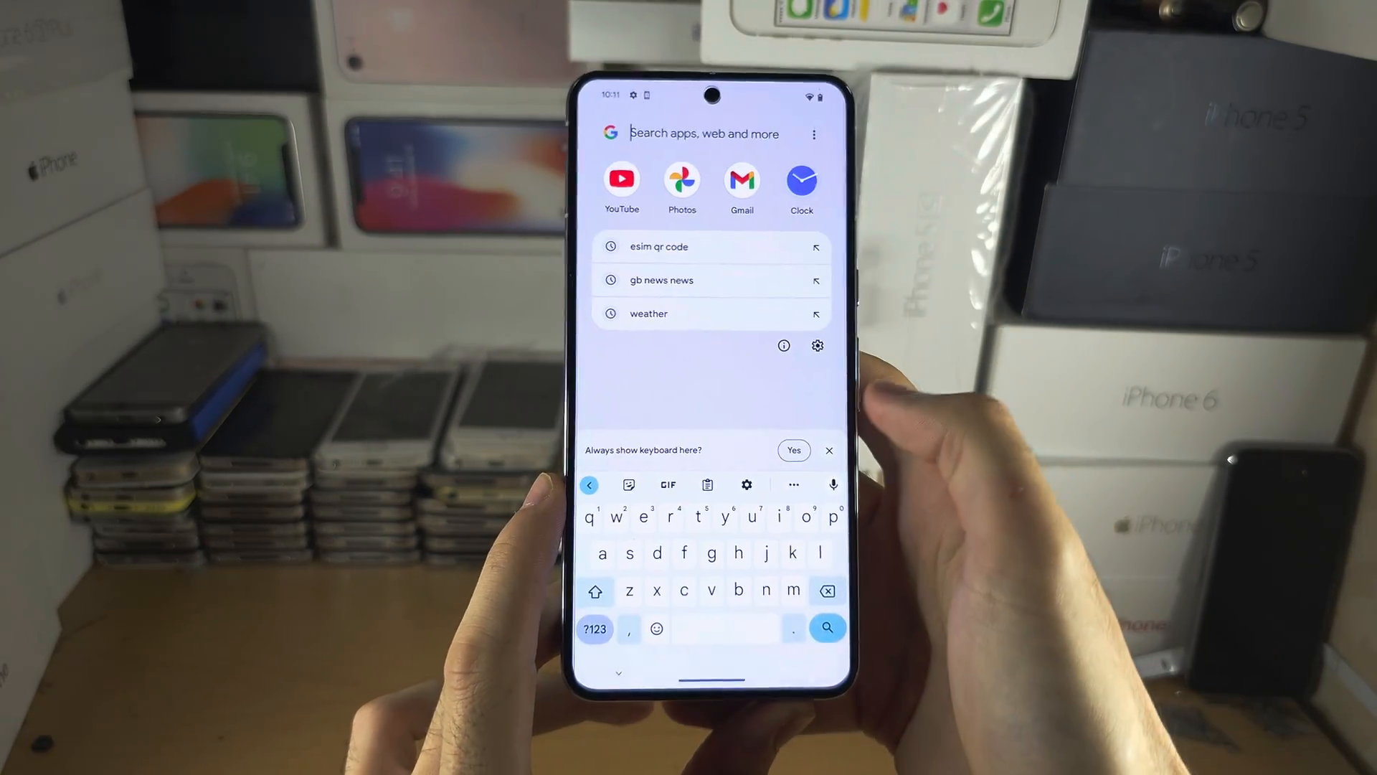
# - Search the launcher for 're' to find the Recorder app
pyautogui.write('re')
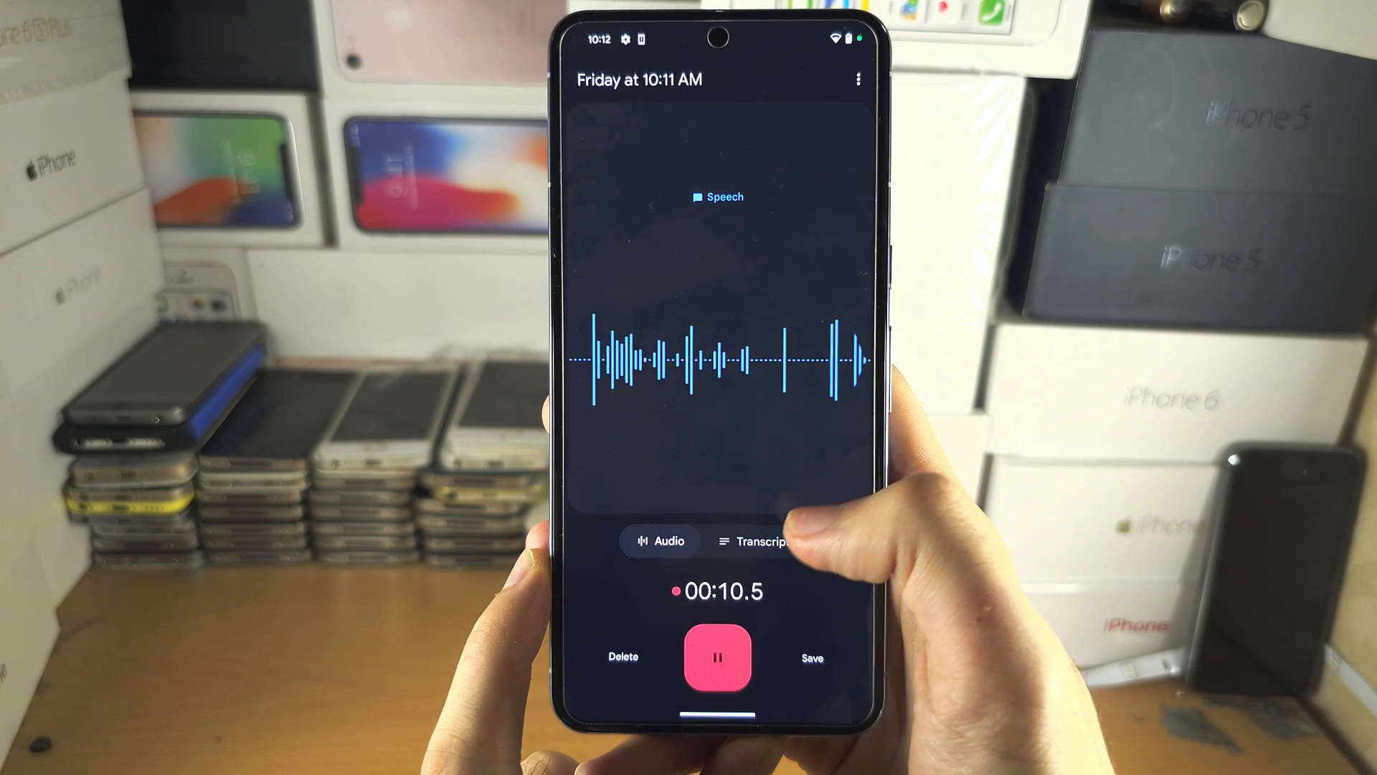
pyautogui.click(762, 541)
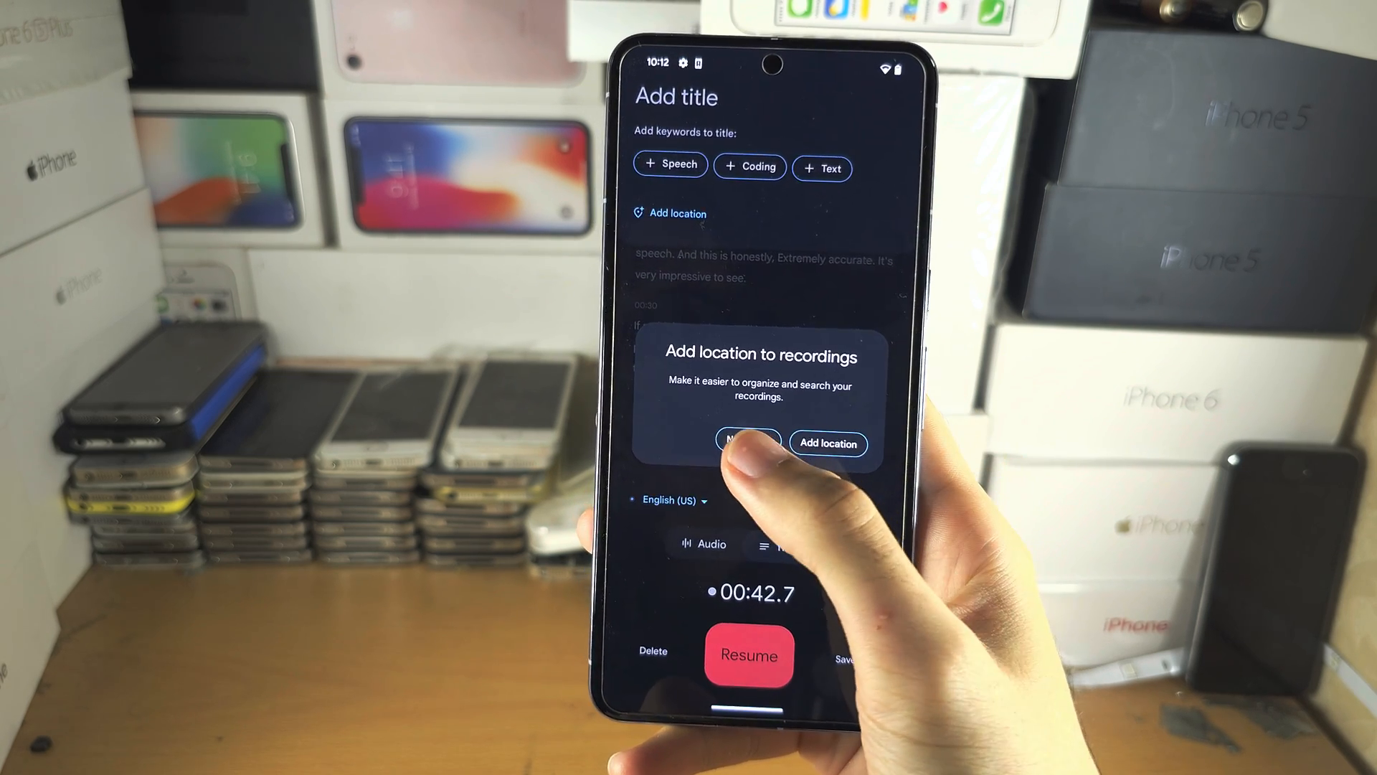
# - Decline the Add location prompt with 'No thanks' before saving the 42-second clip
pyautogui.click(748, 443)
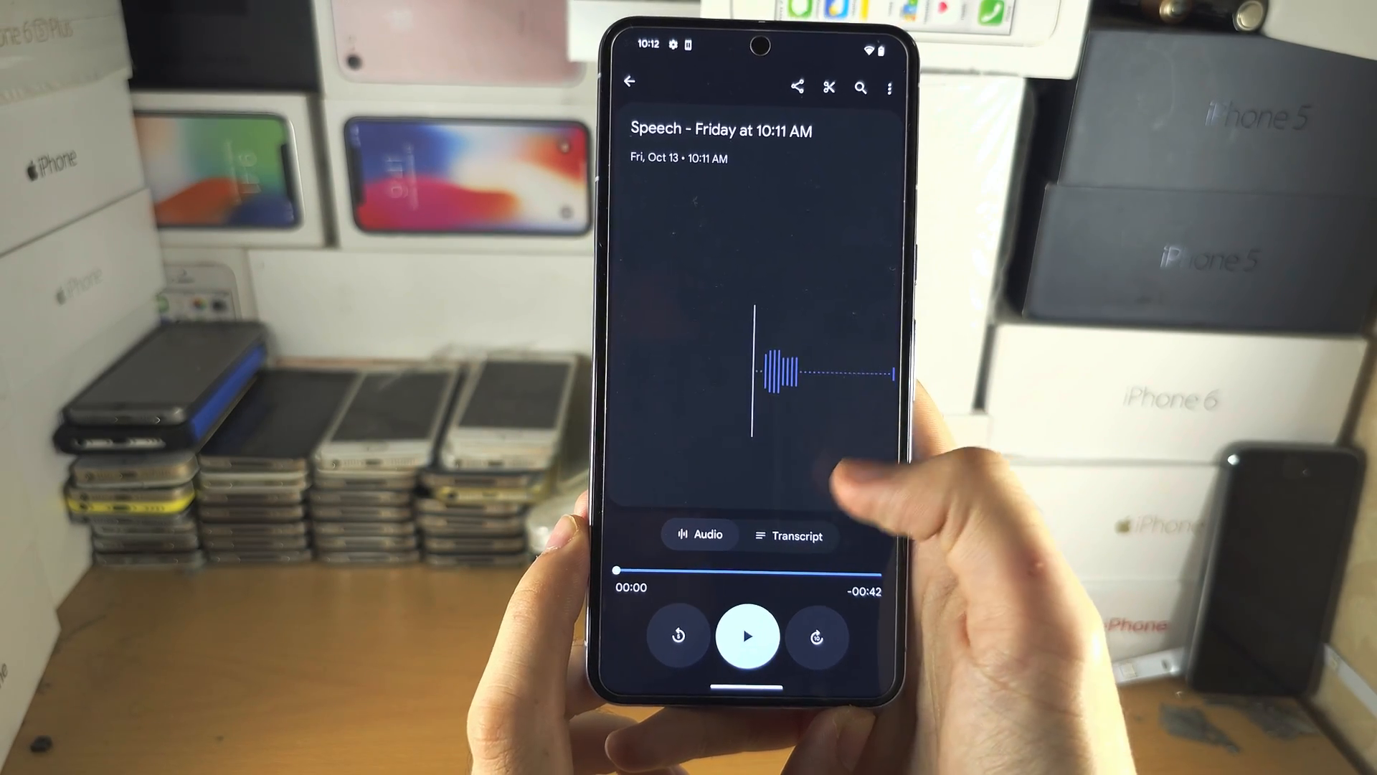
# - Show the timestamped transcript of 'Speech - Friday at 10:11 AM'
pyautogui.click(791, 535)
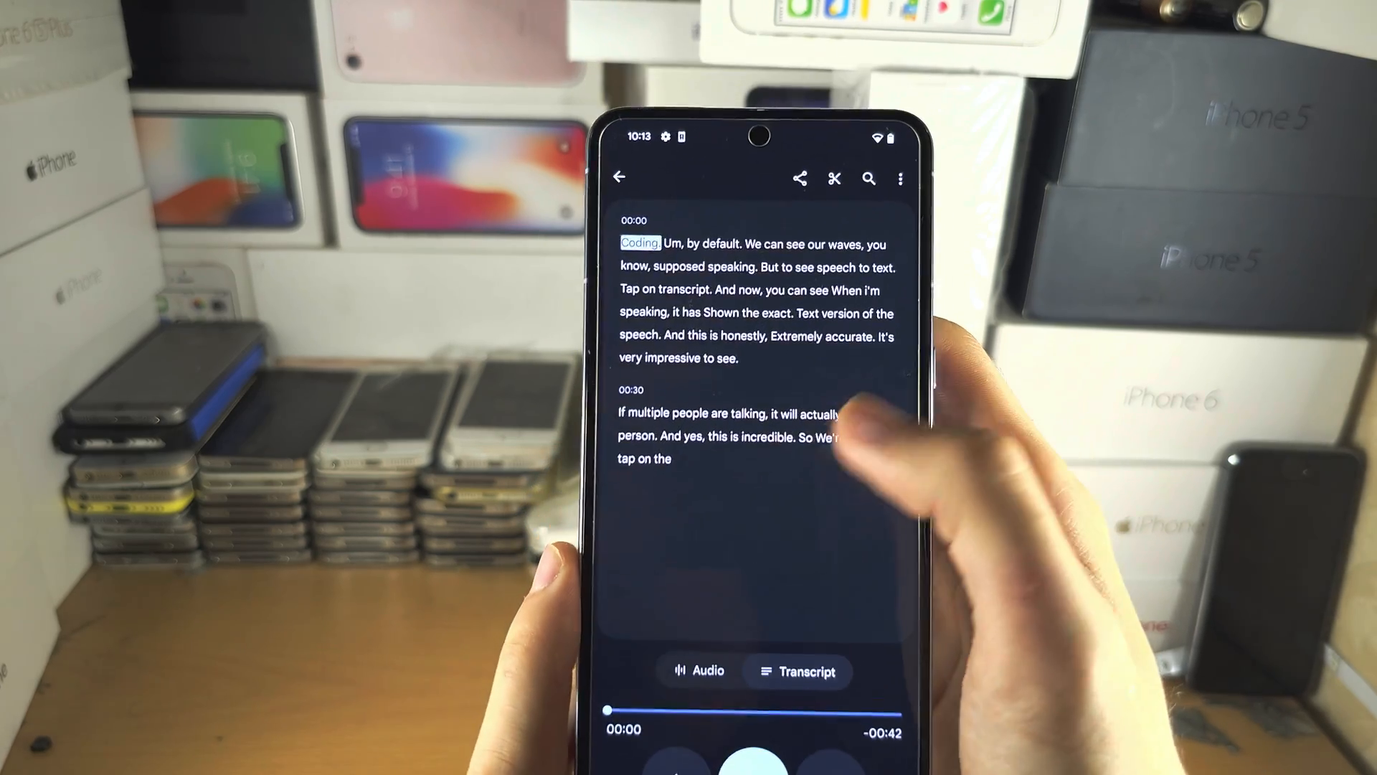
# - Select all transcript text across both timestamped sections for copying
pyautogui.doubleClick(835, 433)
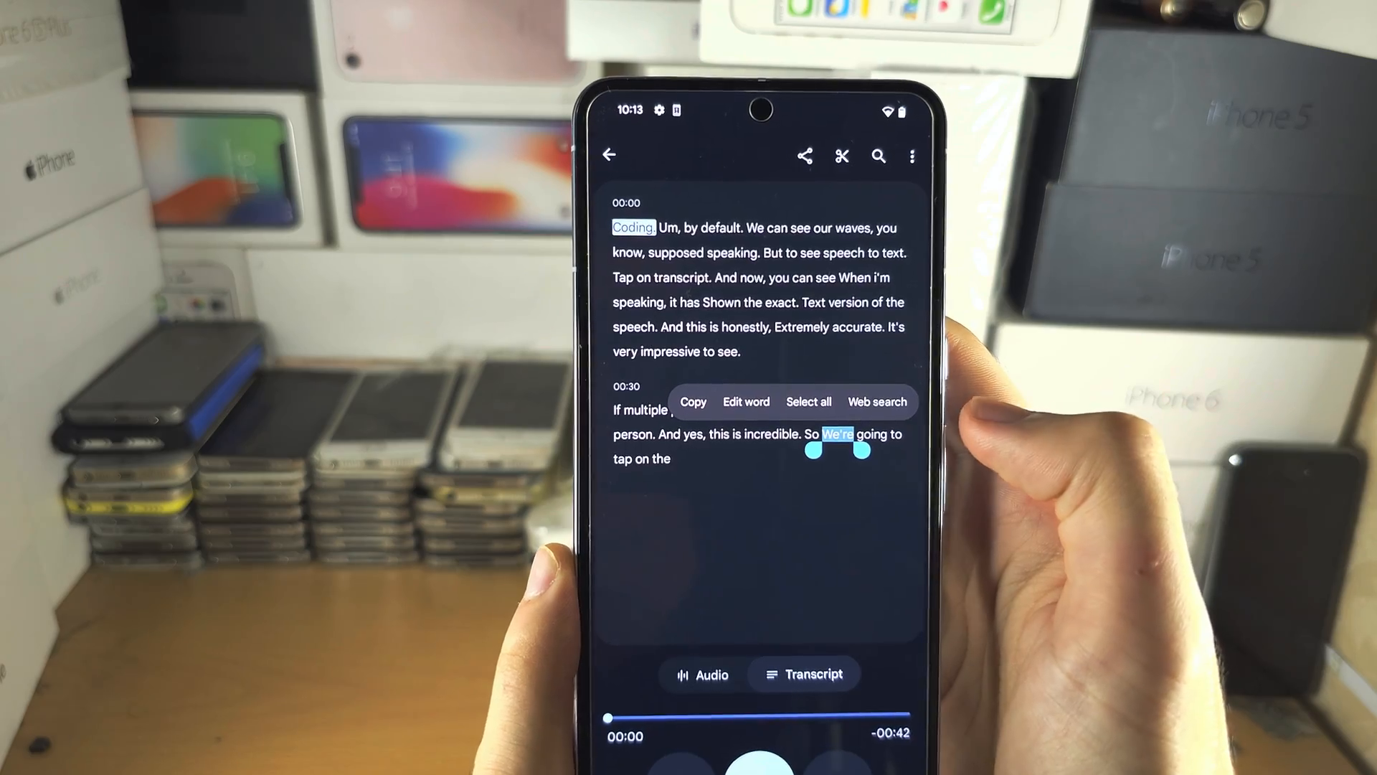
pyautogui.click(808, 402)
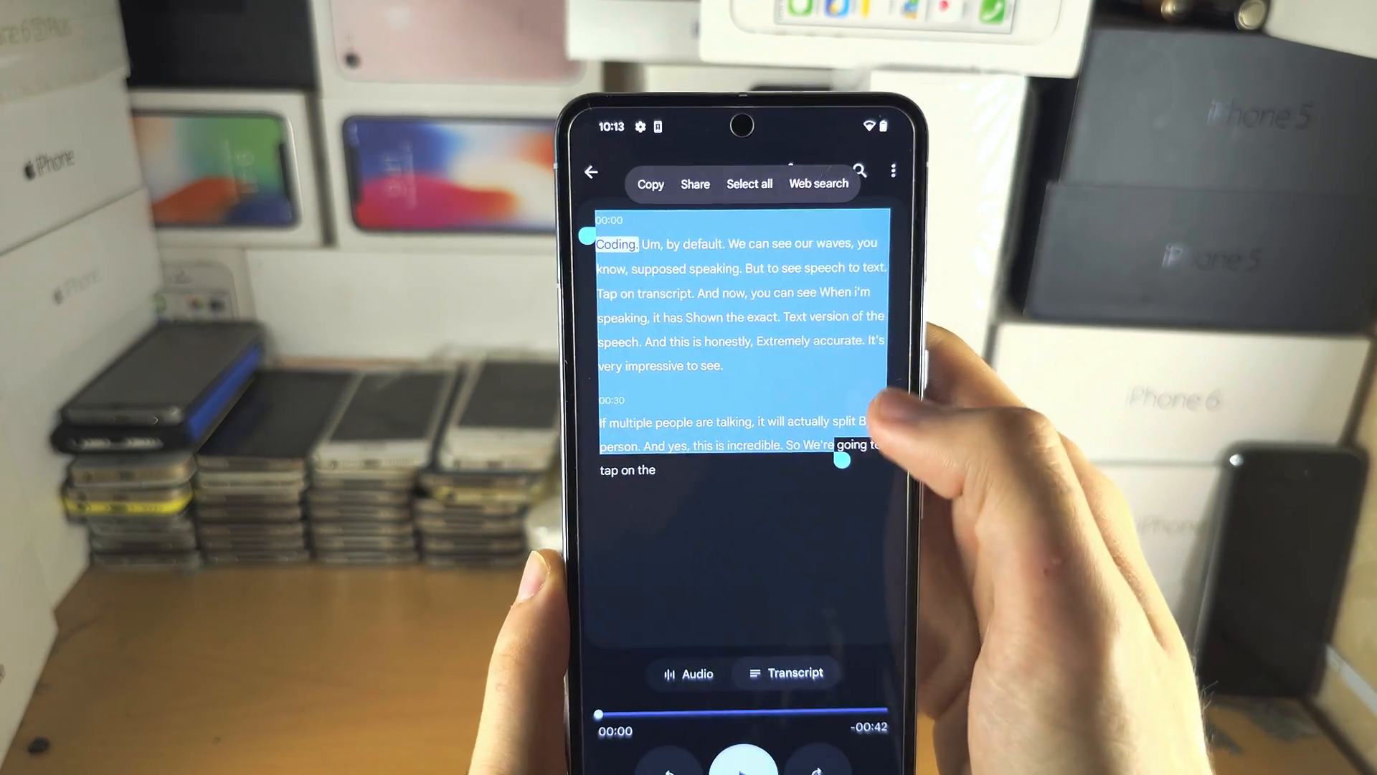